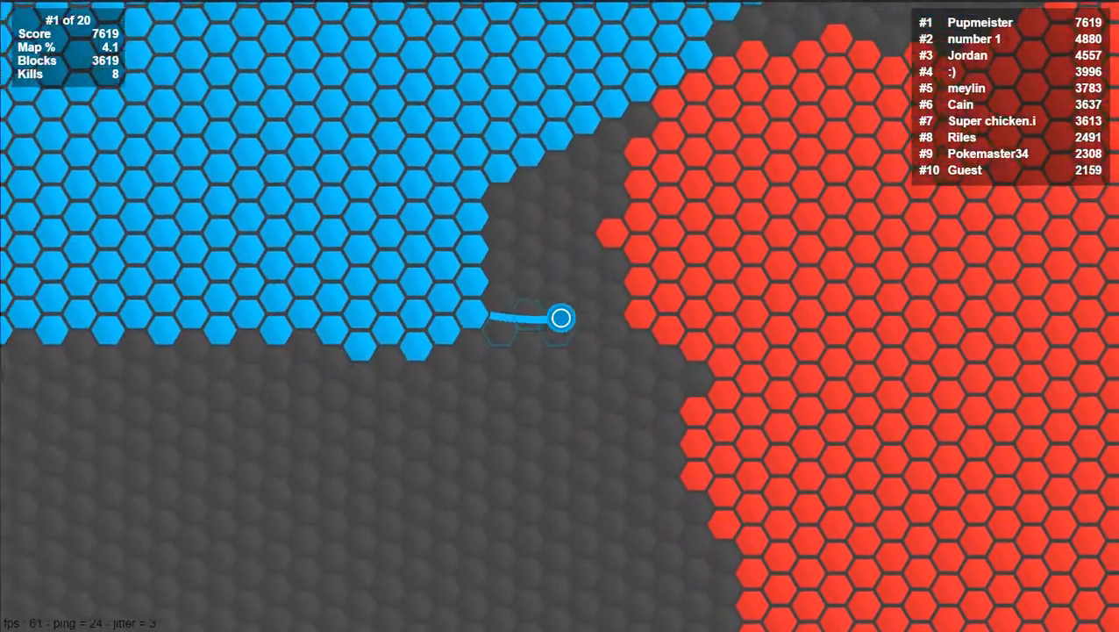
pyautogui.moveTo(562, 317)
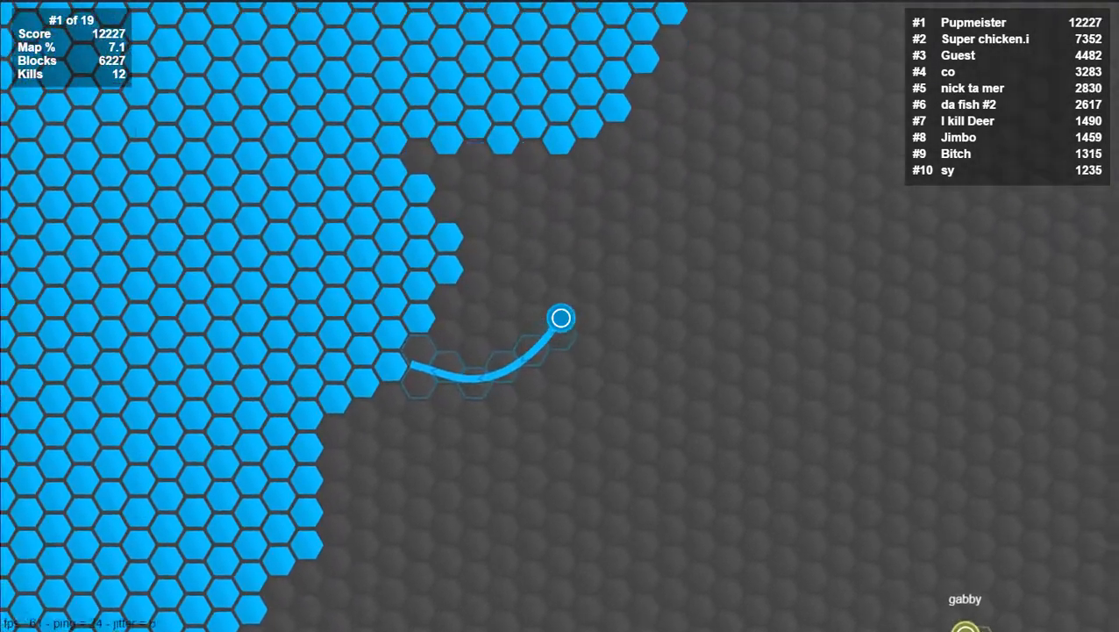
pyautogui.moveTo(561, 318)
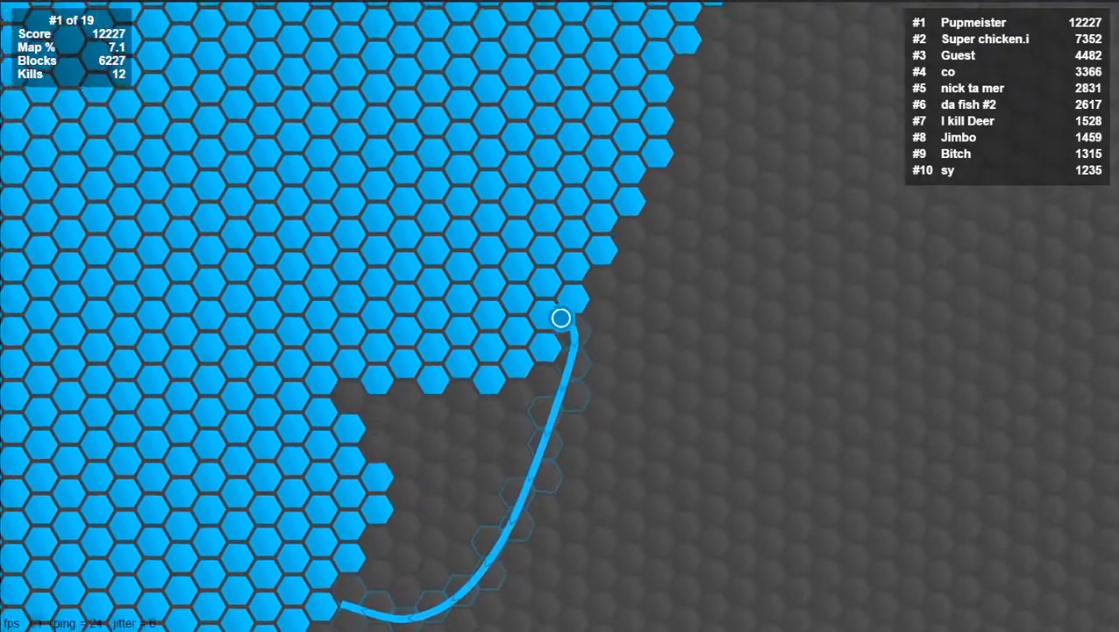